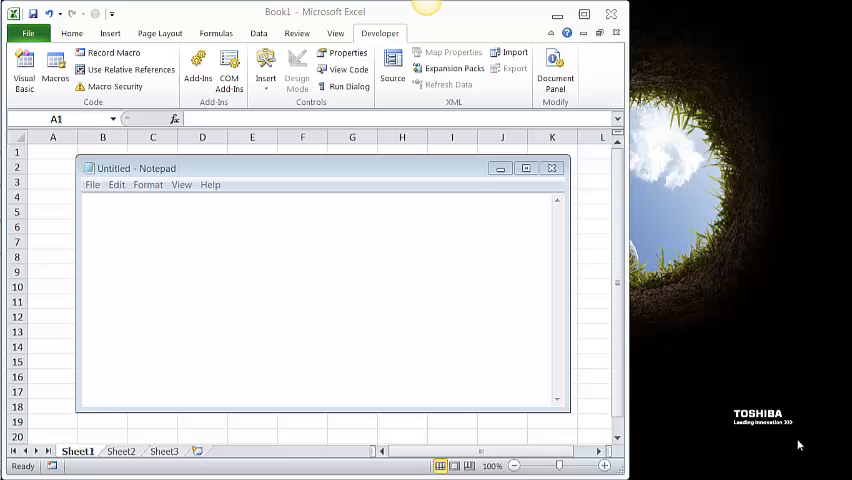
pyautogui.moveTo(92, 188)
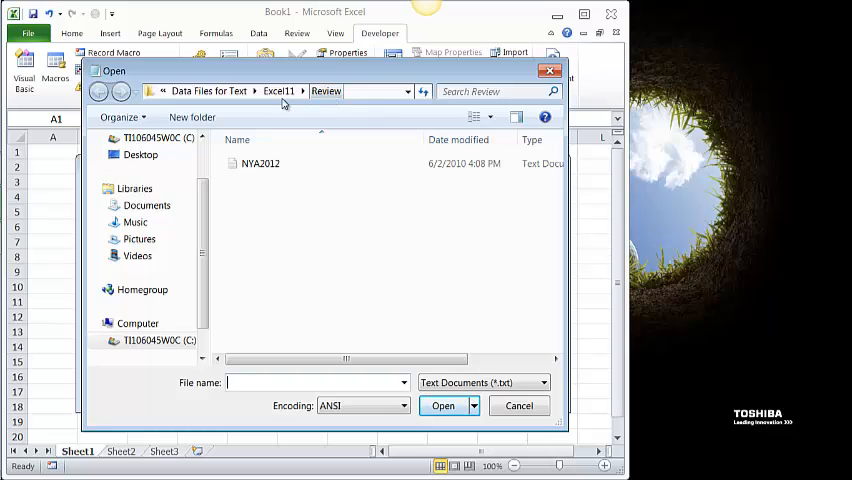
pyautogui.moveTo(280, 192)
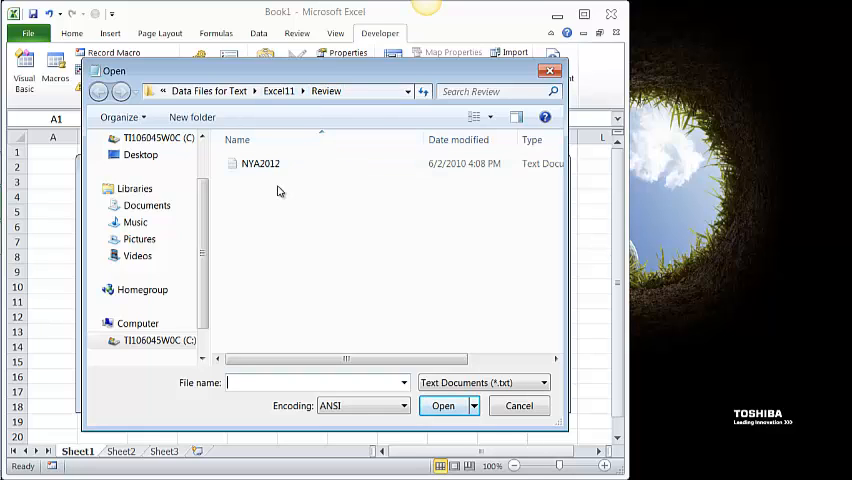
pyautogui.moveTo(308, 196)
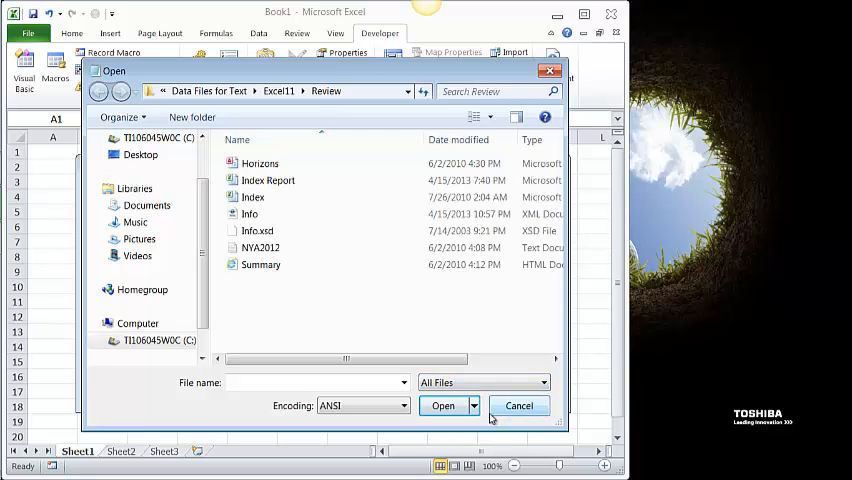
# Step: Open the Info XML file from the Excel11\Review folder in Notepad
pyautogui.click(248, 214)
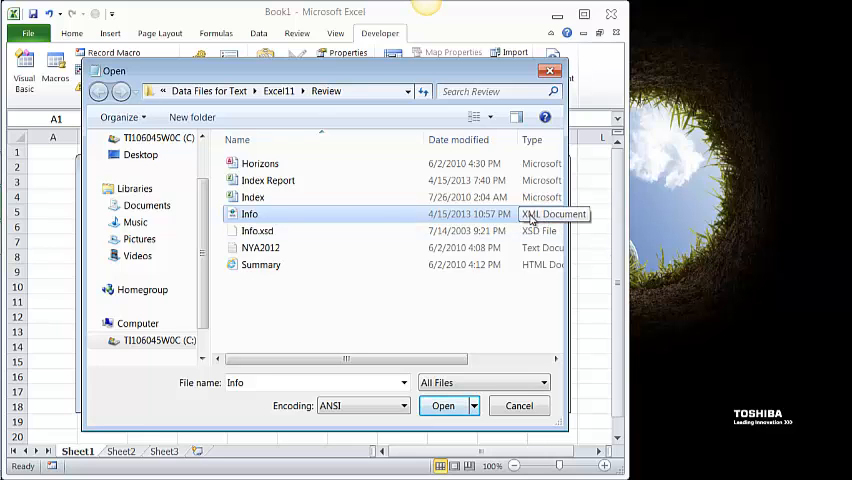
pyautogui.click(442, 404)
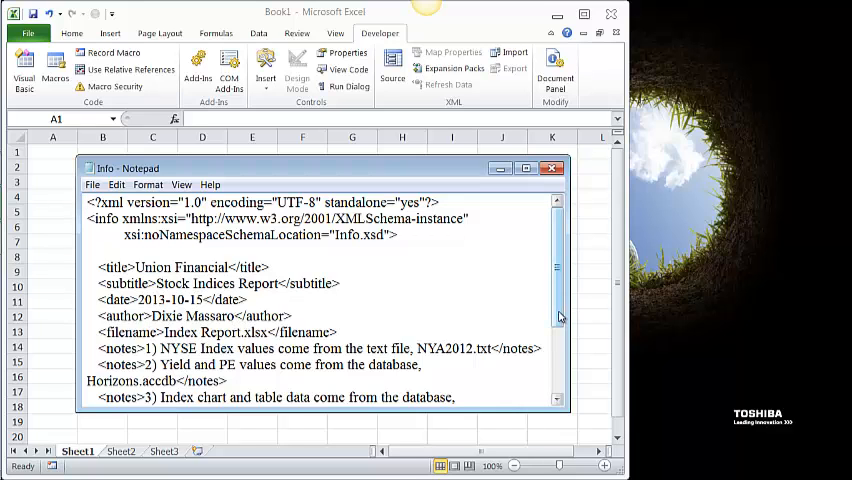
# Step: Read the remaining Info notes to the closing tag and close Notepad
pyautogui.scroll(-3)
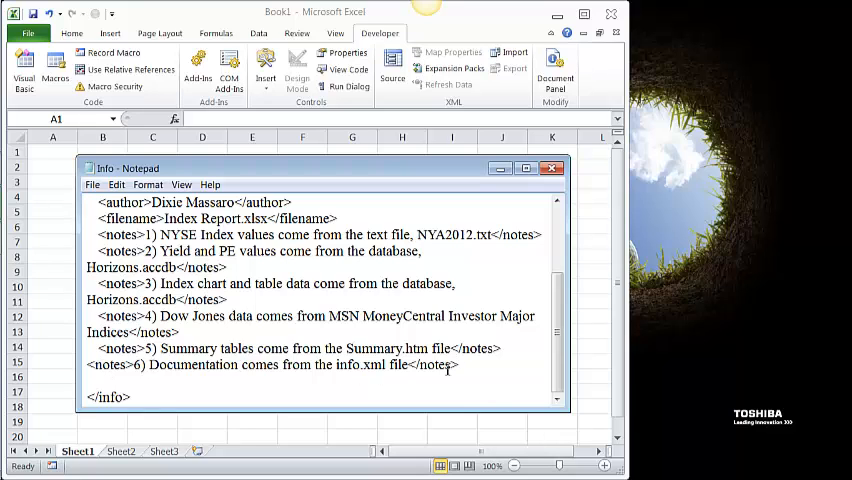
pyautogui.click(92, 184)
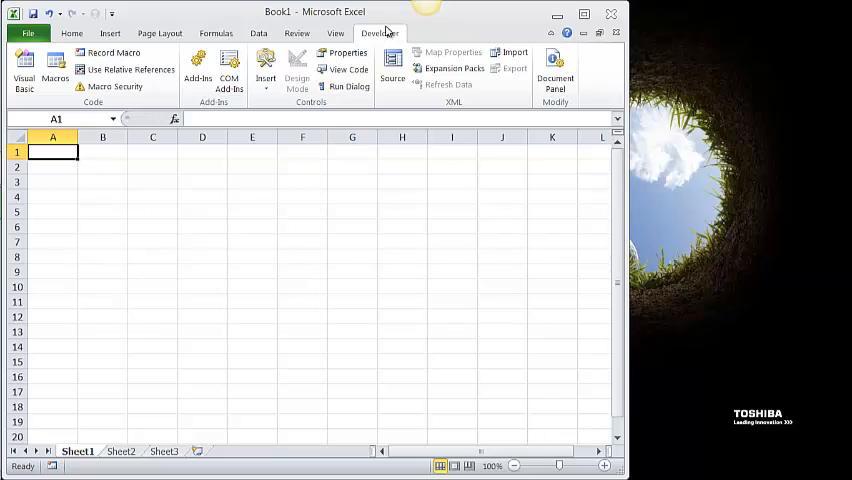
pyautogui.moveTo(114, 56)
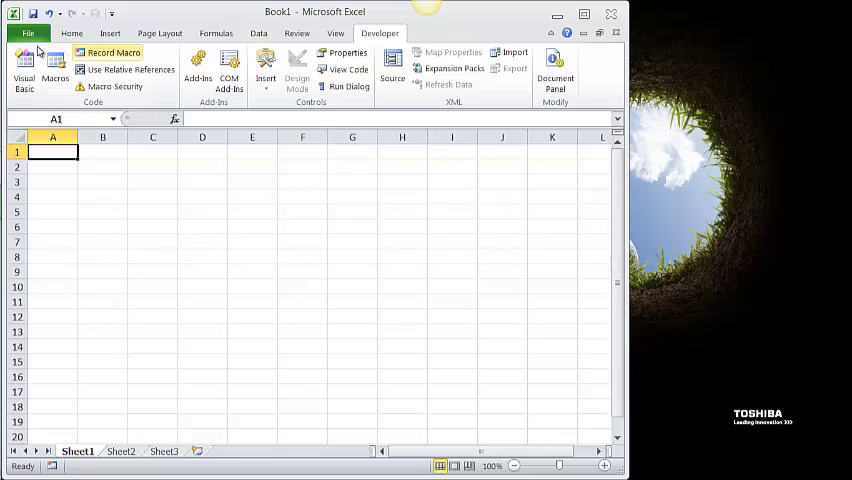
pyautogui.click(20, 32)
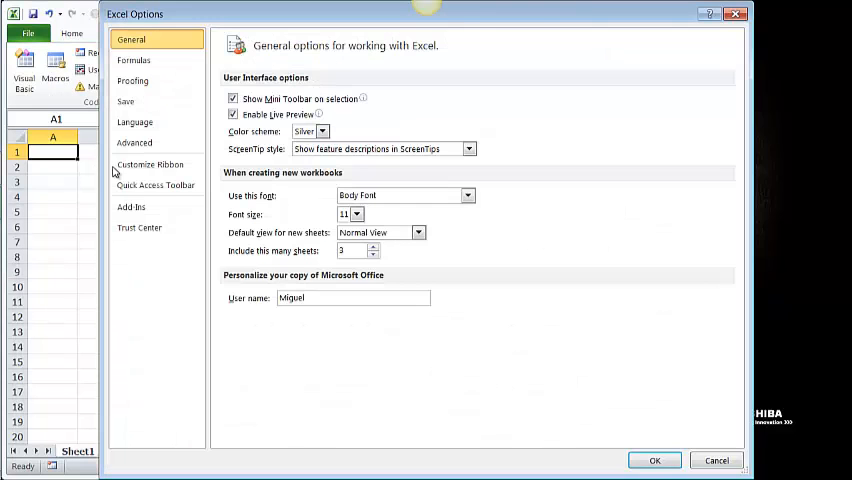
pyautogui.click(150, 164)
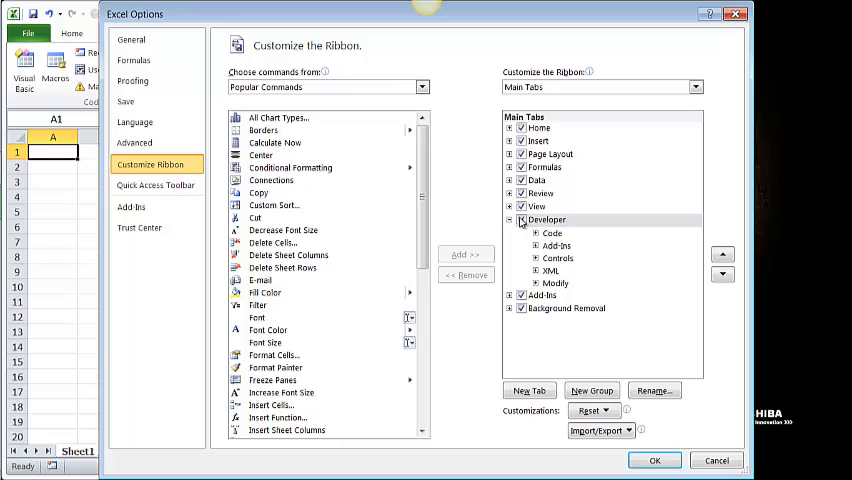
pyautogui.click(520, 220)
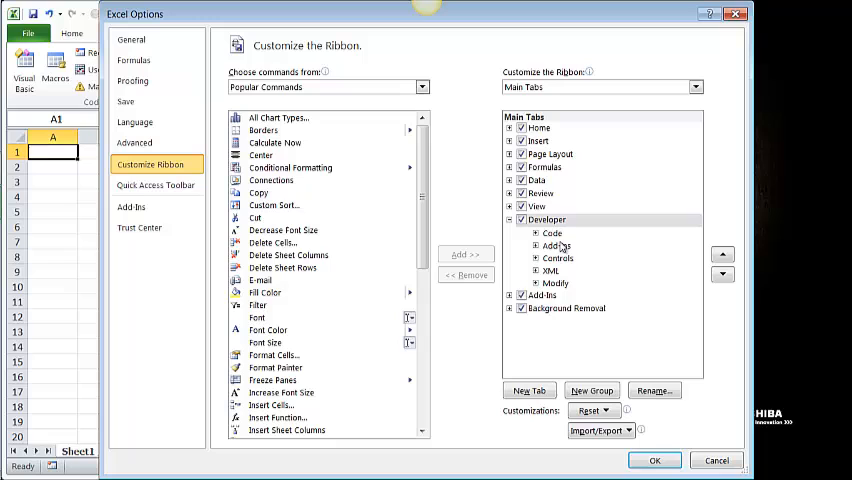
pyautogui.click(654, 460)
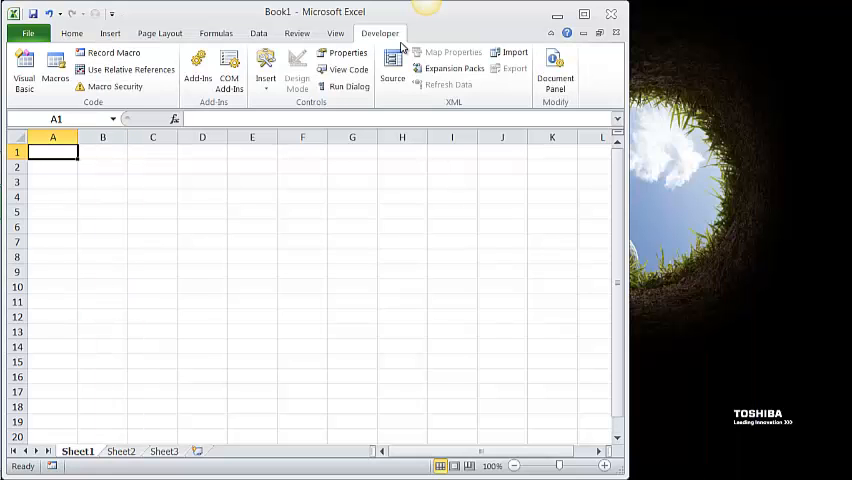
pyautogui.moveTo(388, 48)
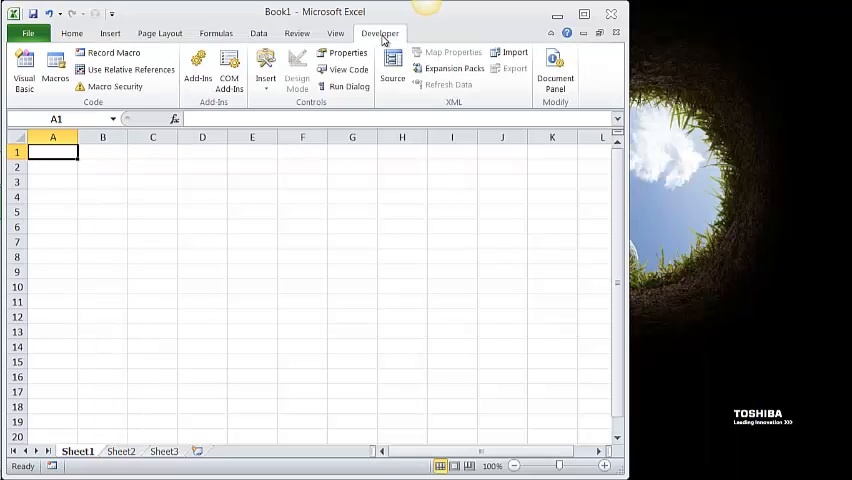
pyautogui.click(392, 62)
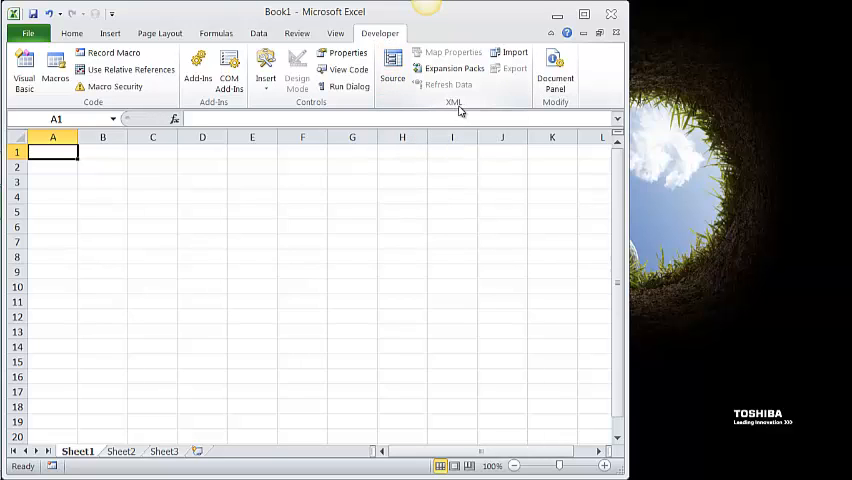
# Step: Add an XML map named info_Map from the Info file via the XML Source pane
pyautogui.click(390, 66)
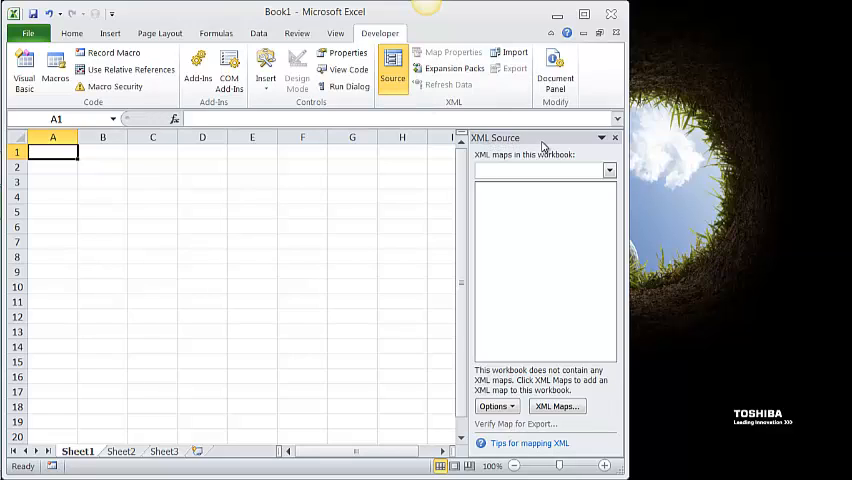
pyautogui.moveTo(556, 406)
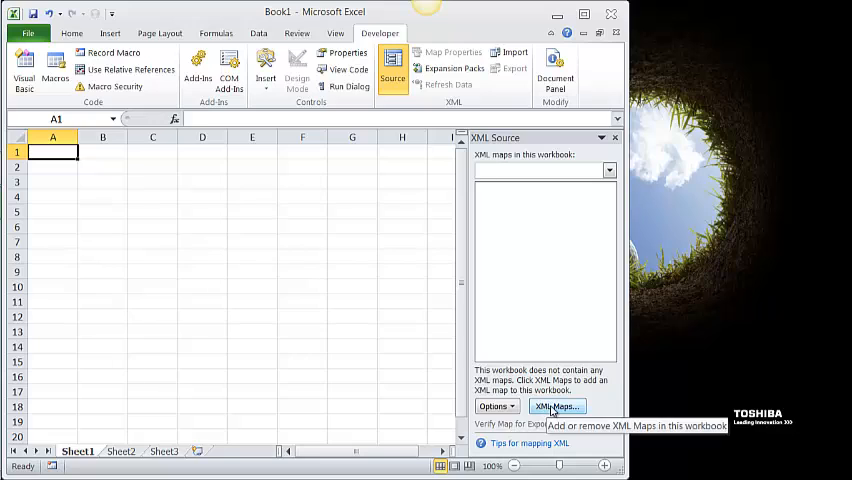
pyautogui.click(556, 406)
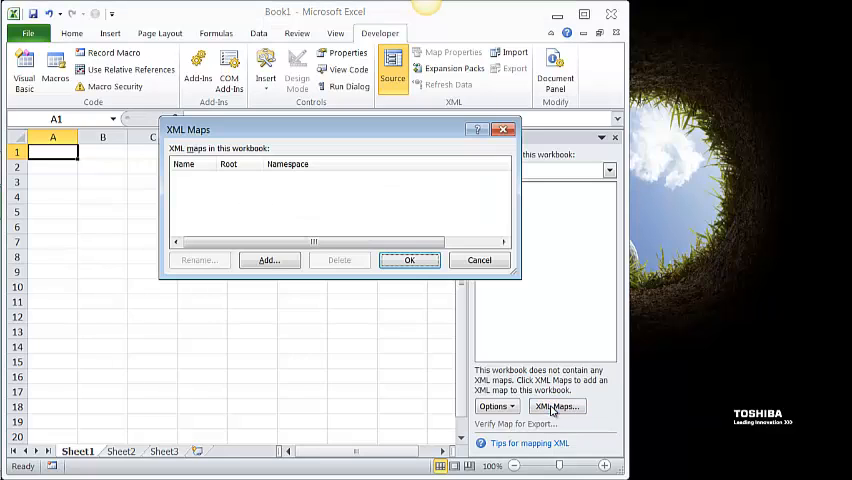
pyautogui.moveTo(268, 260)
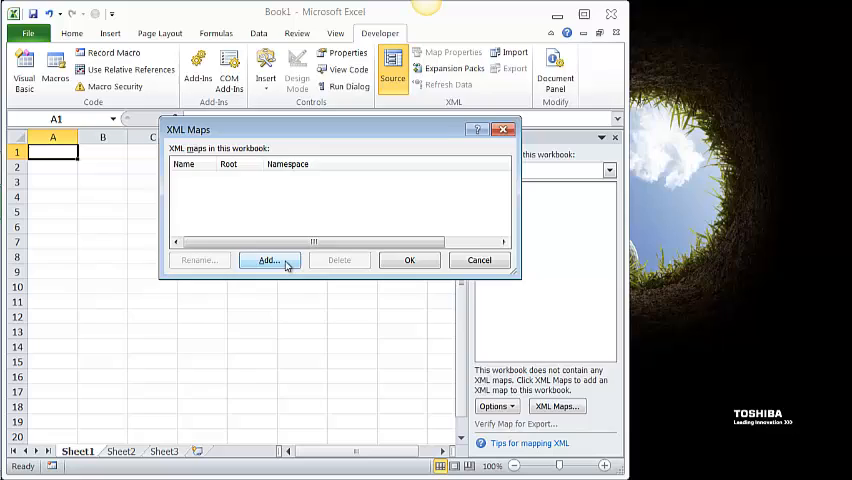
pyautogui.click(268, 260)
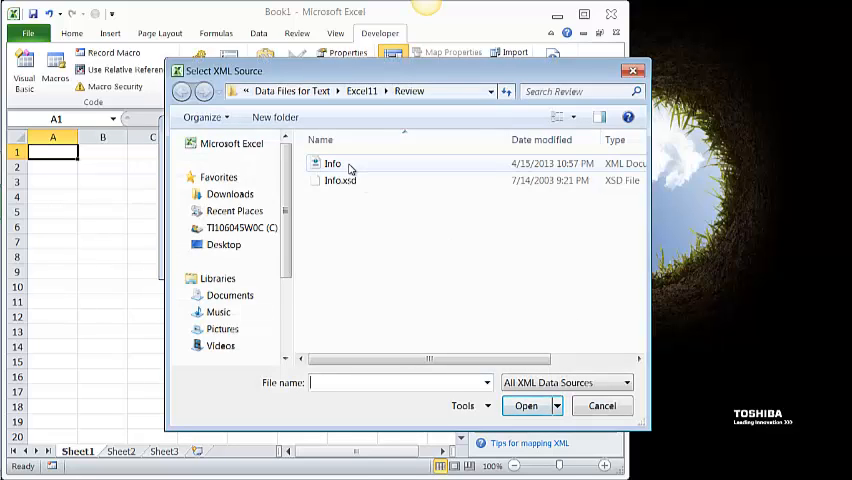
pyautogui.click(332, 164)
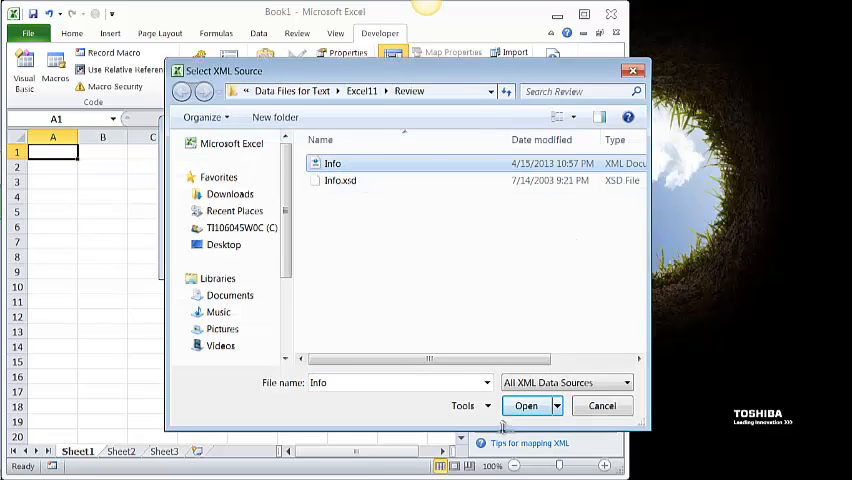
pyautogui.click(526, 406)
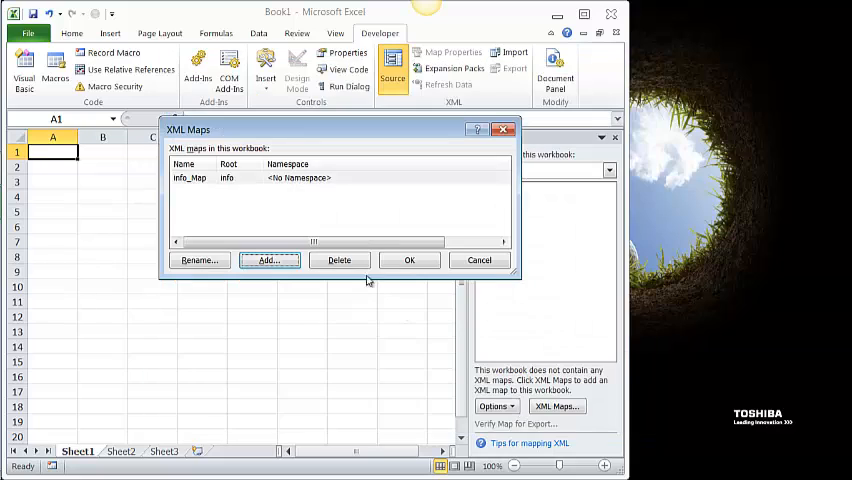
pyautogui.click(408, 260)
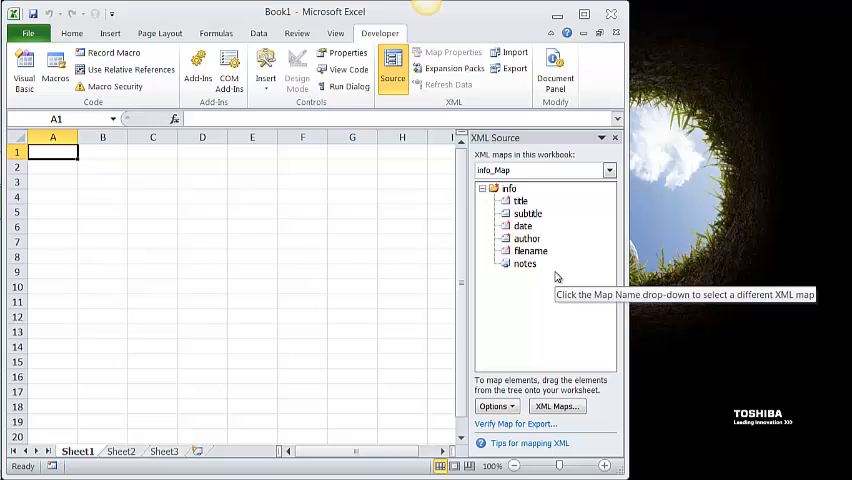
pyautogui.moveTo(520, 200)
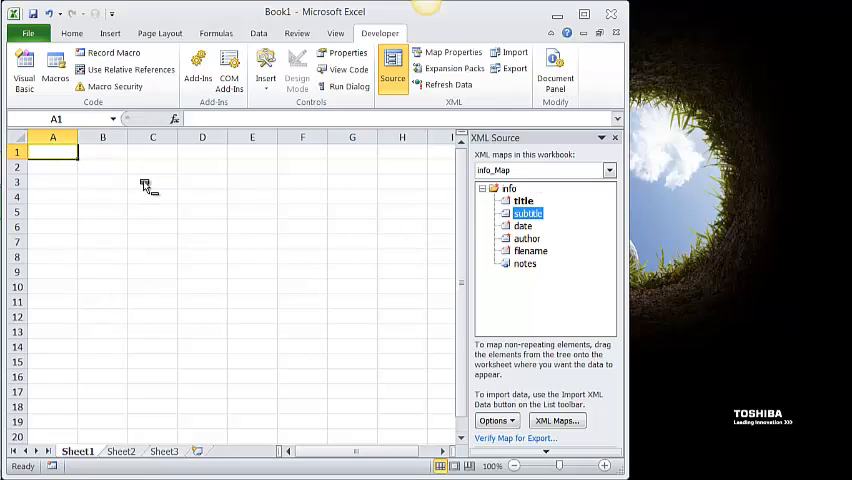
# Step: Map title to A1, subtitle to A2, and date with its heading placed left
pyautogui.click(50, 166)
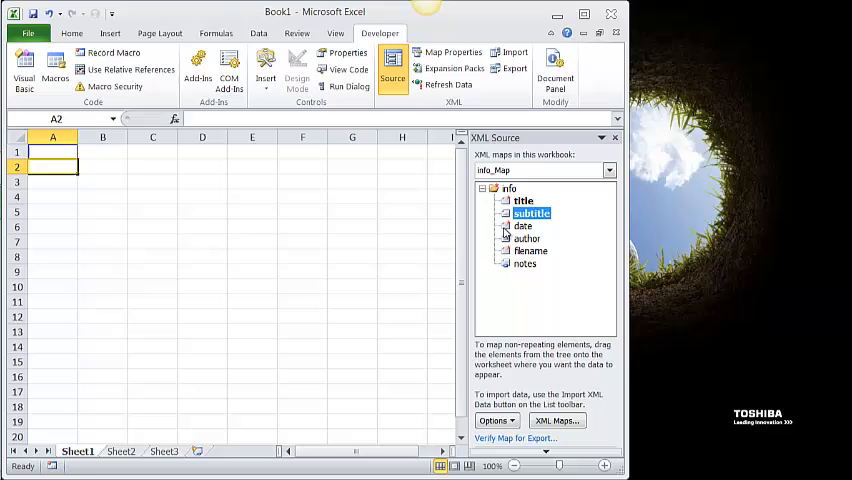
pyautogui.click(522, 224)
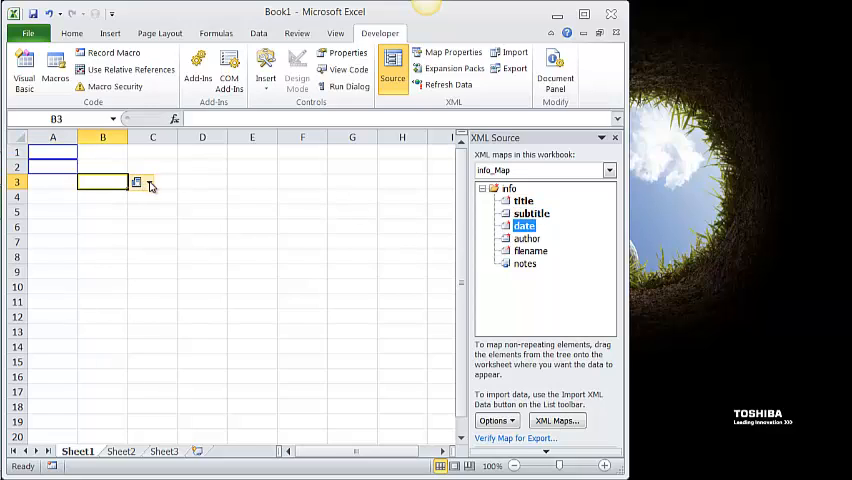
pyautogui.click(148, 184)
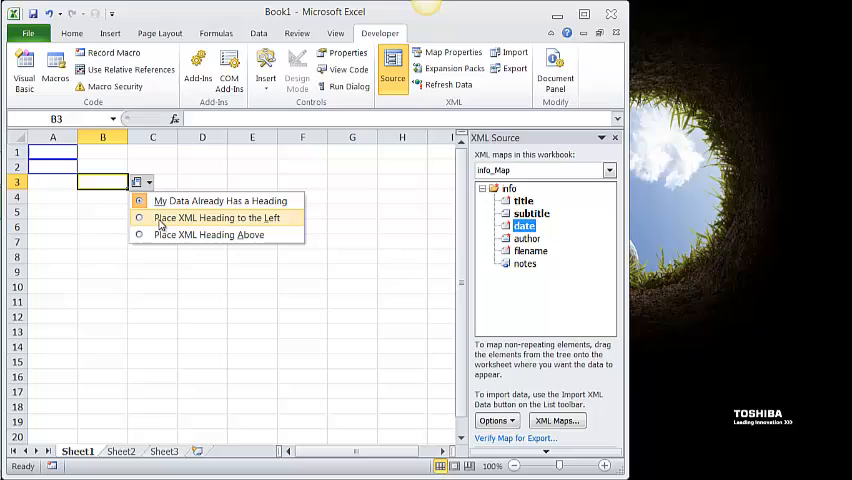
pyautogui.click(216, 218)
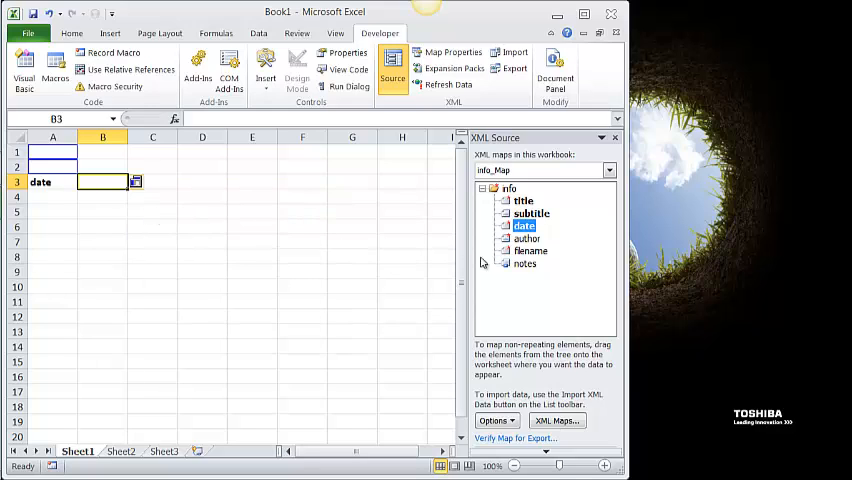
# Step: Map author to B4 with heading left, then pick notes for the table at B6
pyautogui.click(524, 238)
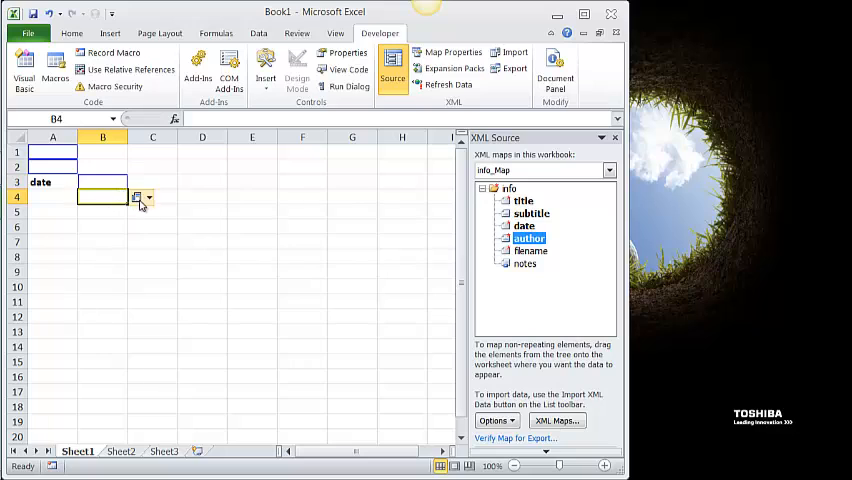
pyautogui.click(142, 196)
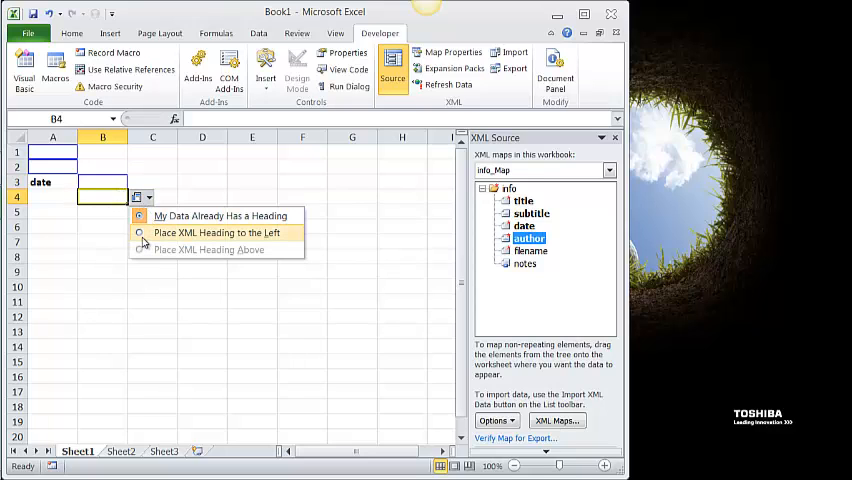
pyautogui.click(216, 232)
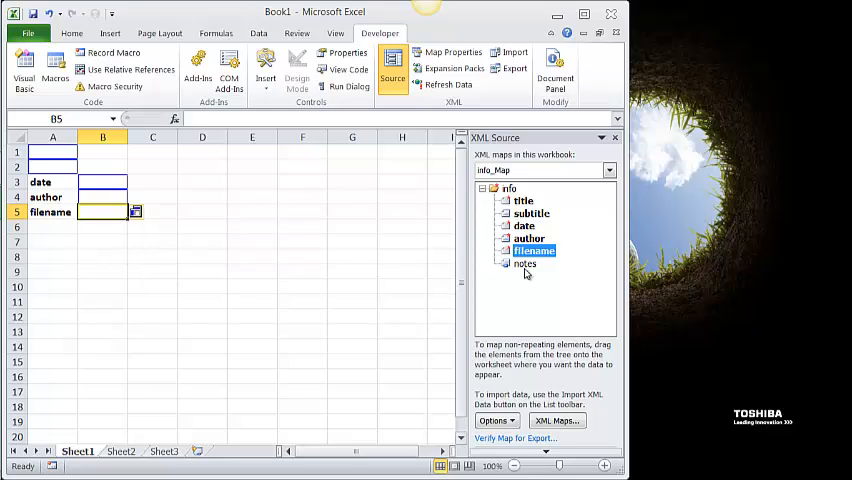
pyautogui.click(524, 264)
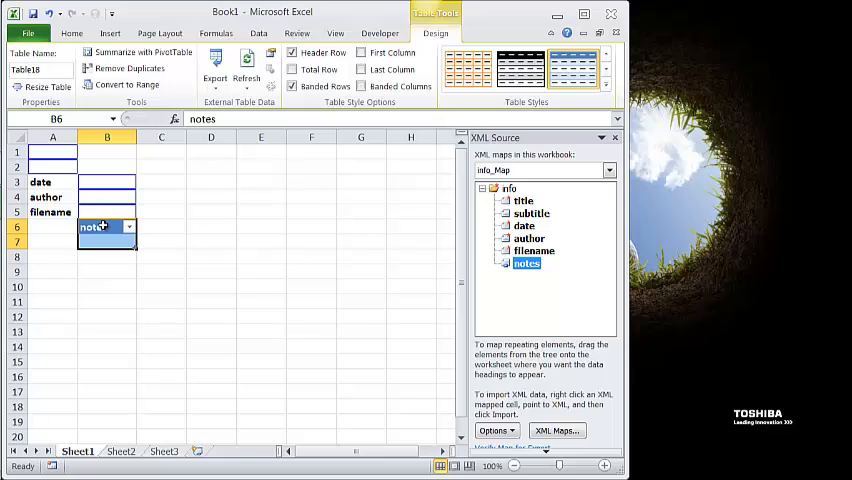
pyautogui.moveTo(638, 152)
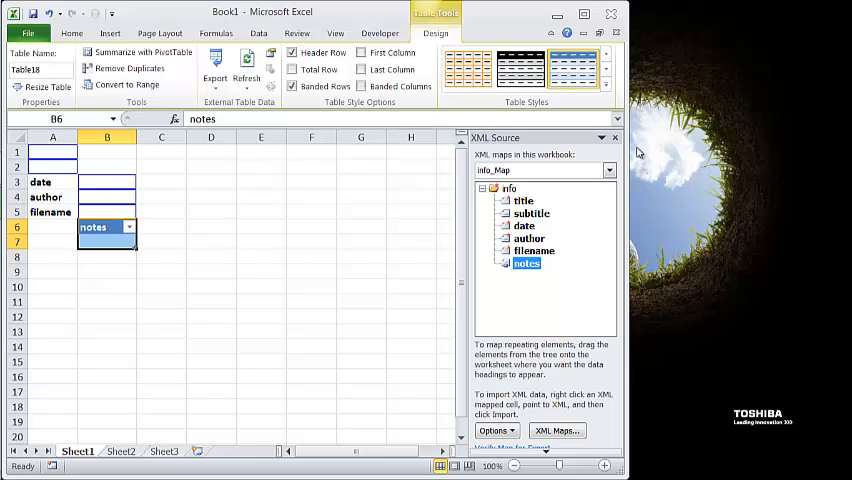
pyautogui.moveTo(614, 138)
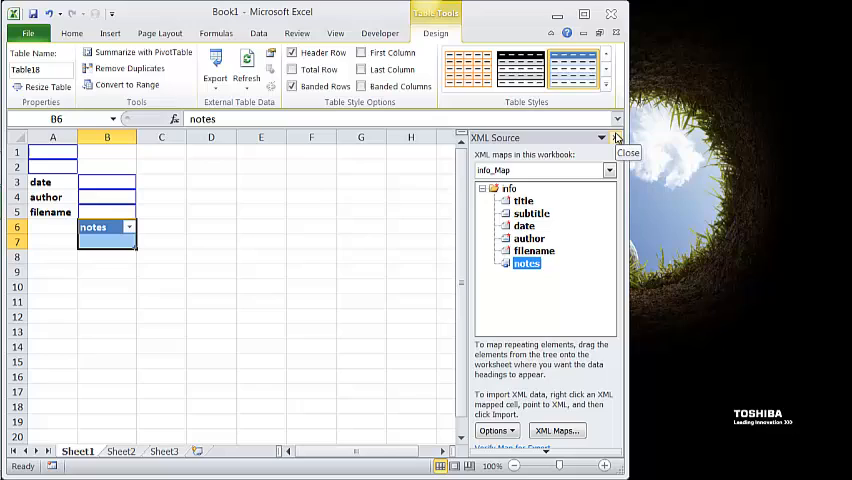
# Step: Close the XML Source pane so only the worksheet shows
pyautogui.click(616, 136)
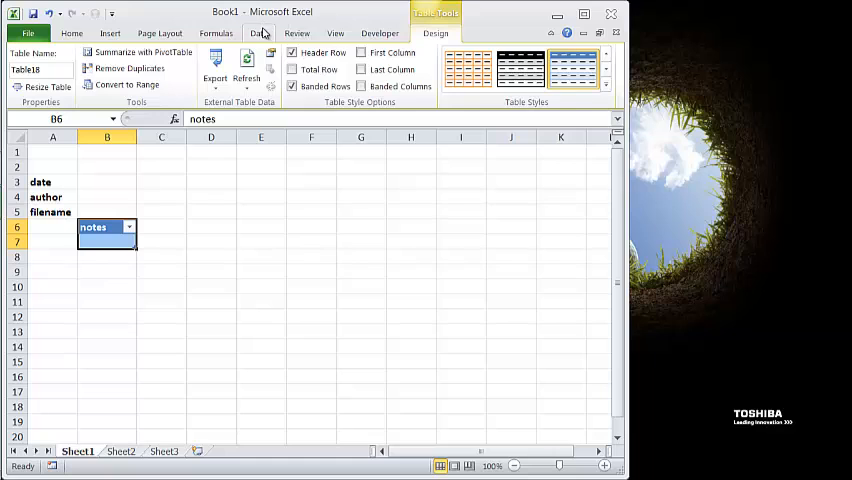
# Step: Refresh the info connection so Union Financial title, date, author, filename and notes fill the cells
pyautogui.click(258, 32)
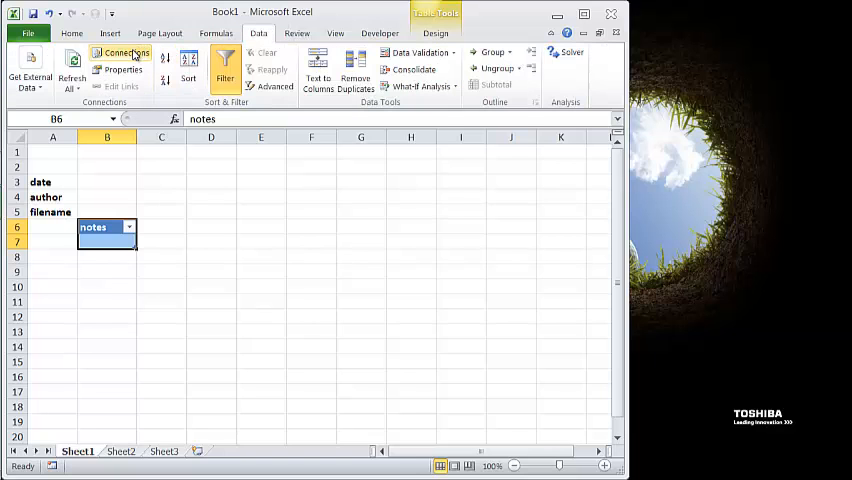
pyautogui.click(114, 52)
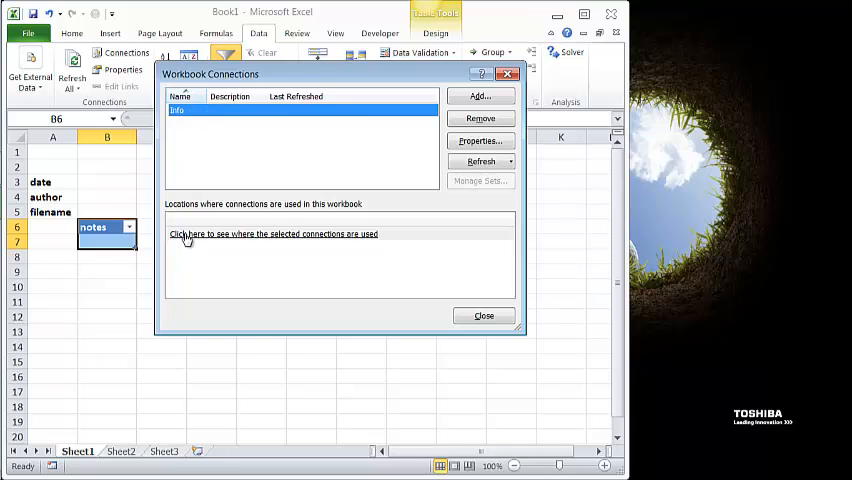
pyautogui.click(272, 232)
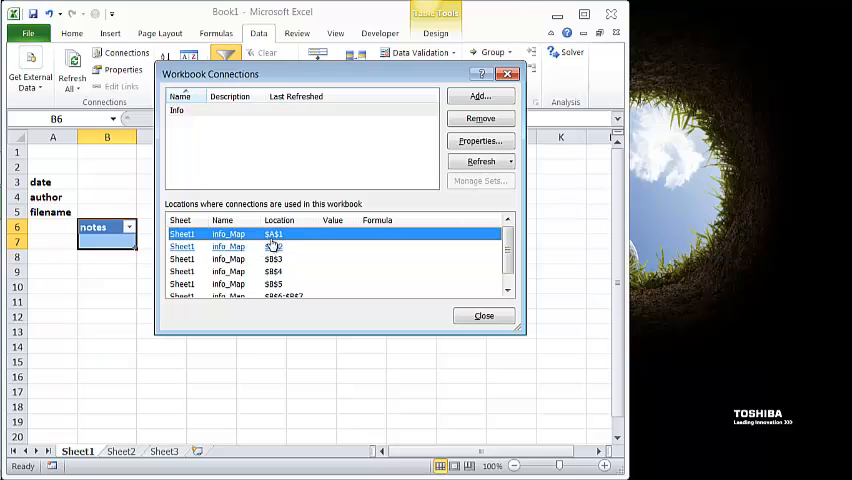
pyautogui.click(478, 160)
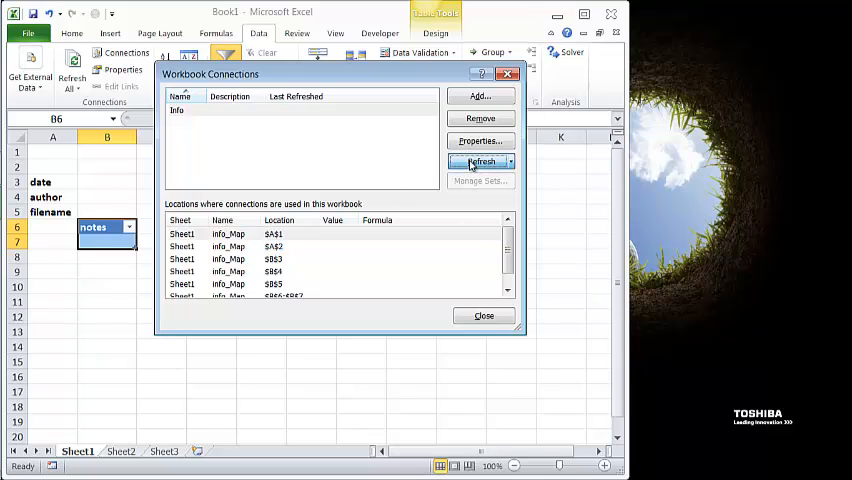
pyautogui.click(478, 160)
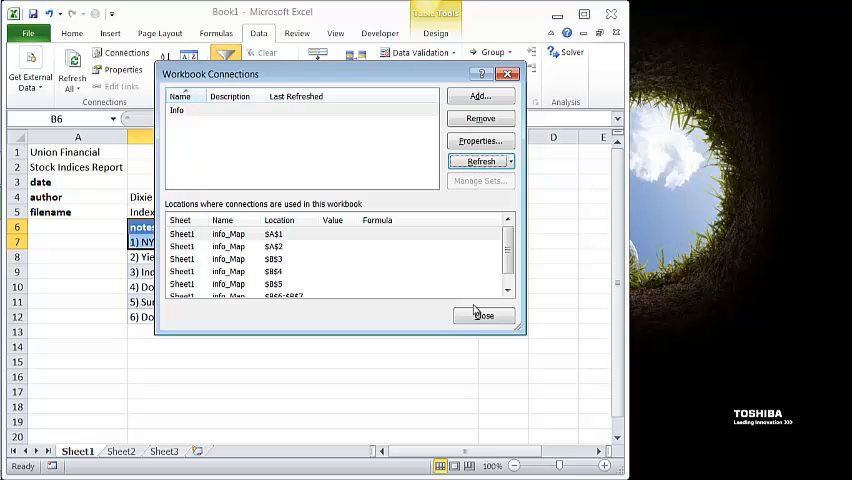
pyautogui.click(484, 316)
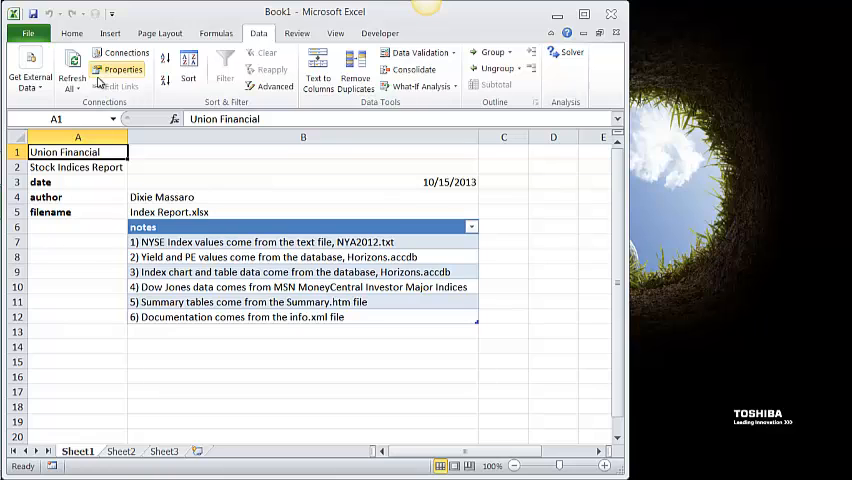
# Step: Apply Title style to Union Financial and Heading 1 to Stock Indices Report
pyautogui.click(72, 32)
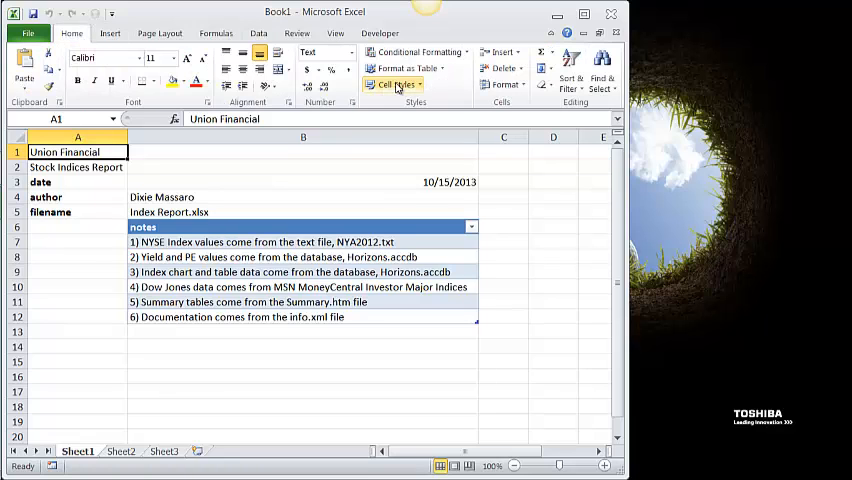
pyautogui.click(396, 84)
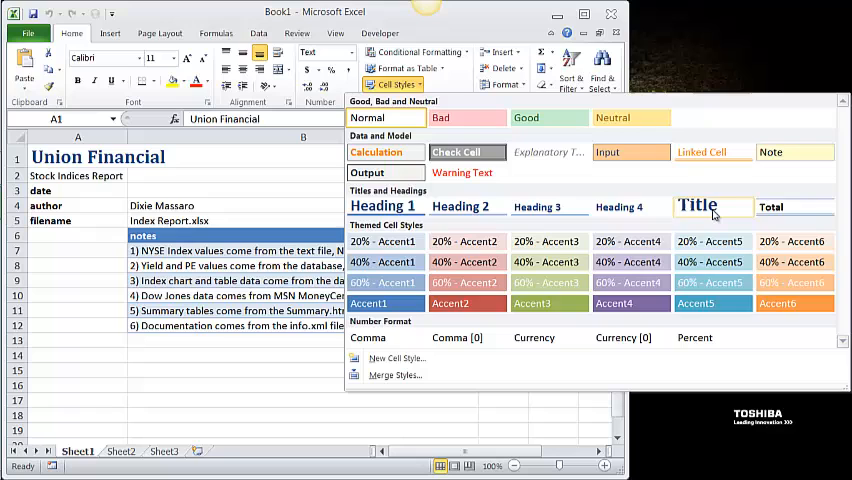
pyautogui.click(696, 208)
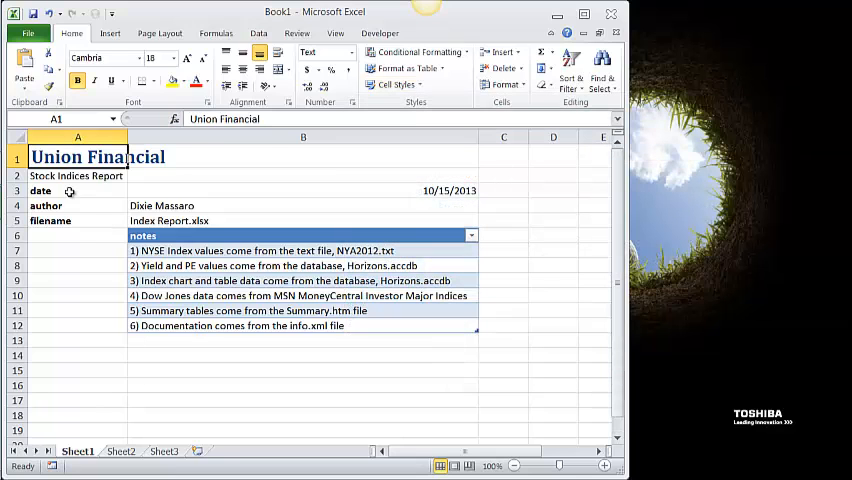
pyautogui.click(76, 176)
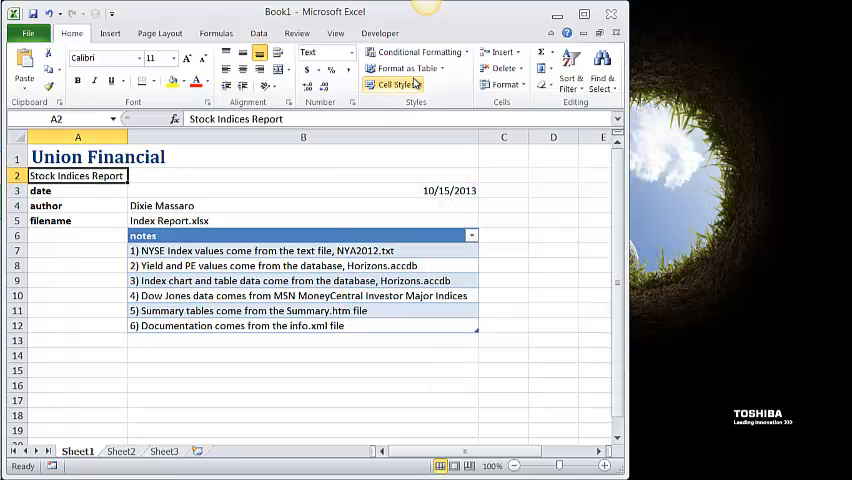
pyautogui.click(392, 84)
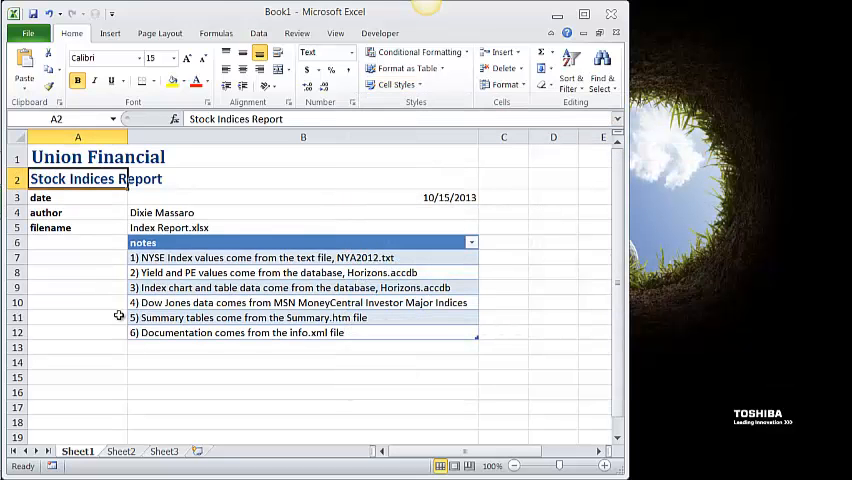
pyautogui.click(76, 256)
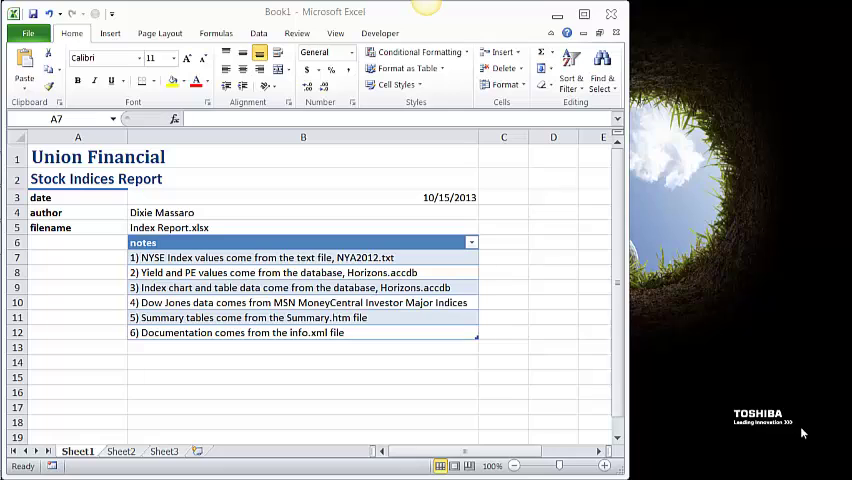
pyautogui.moveTo(356, 240)
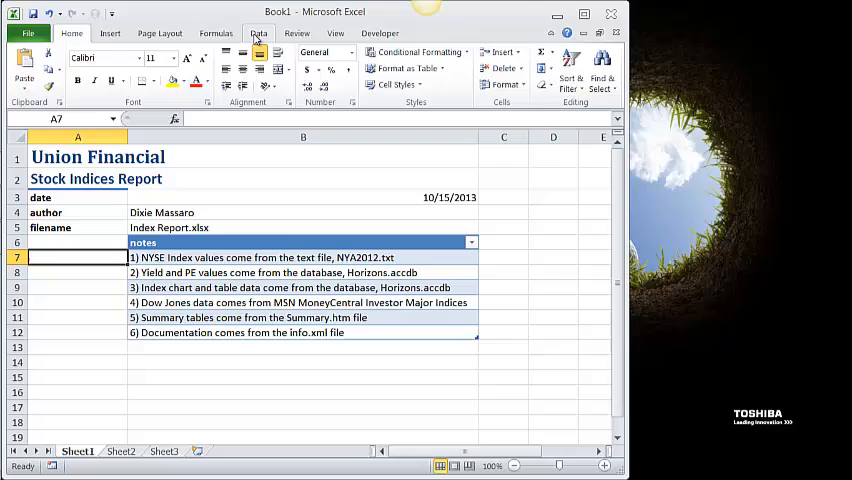
# Step: Rename the info connection to Document Information with a description beginning 'Retrieves'
pyautogui.click(258, 32)
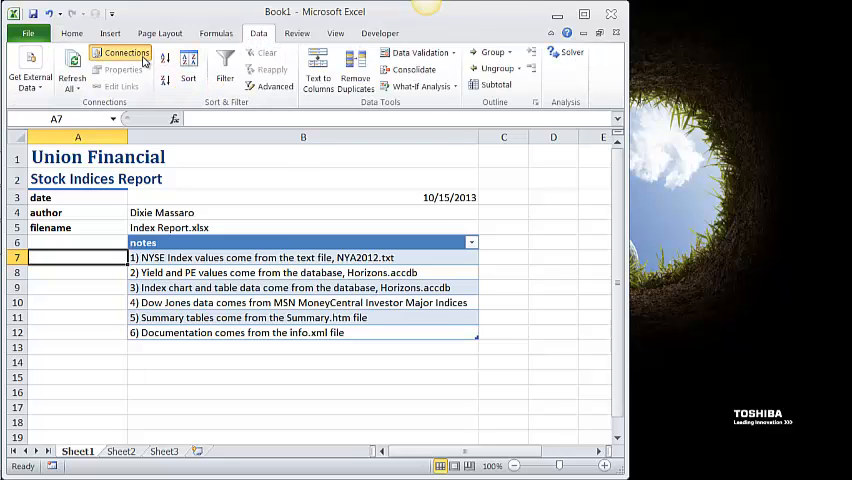
pyautogui.click(120, 54)
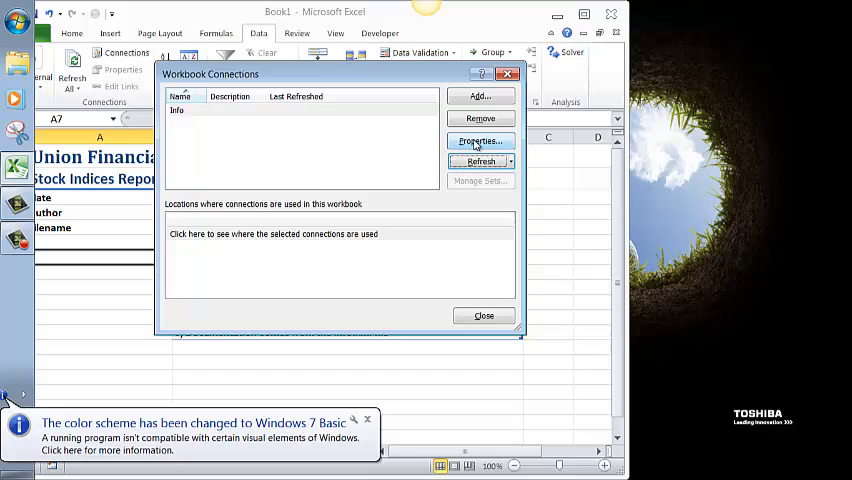
pyautogui.click(480, 140)
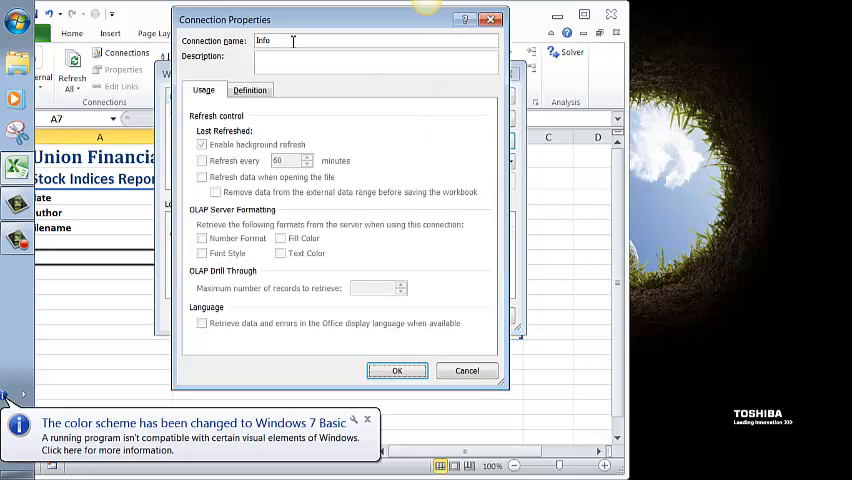
pyautogui.doubleClick(268, 40)
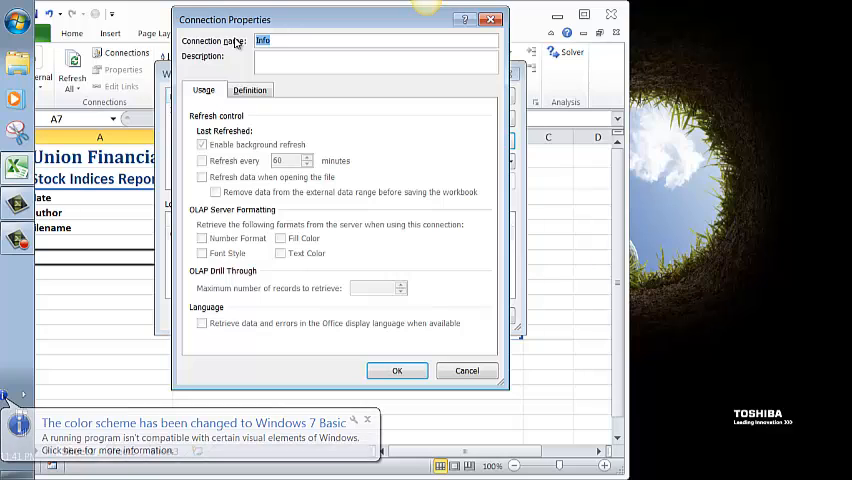
pyautogui.write('Document')
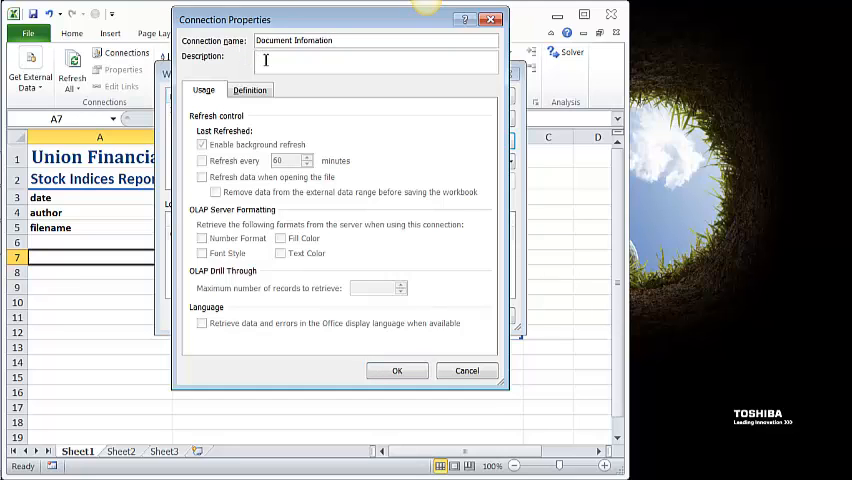
pyautogui.write('Refre')
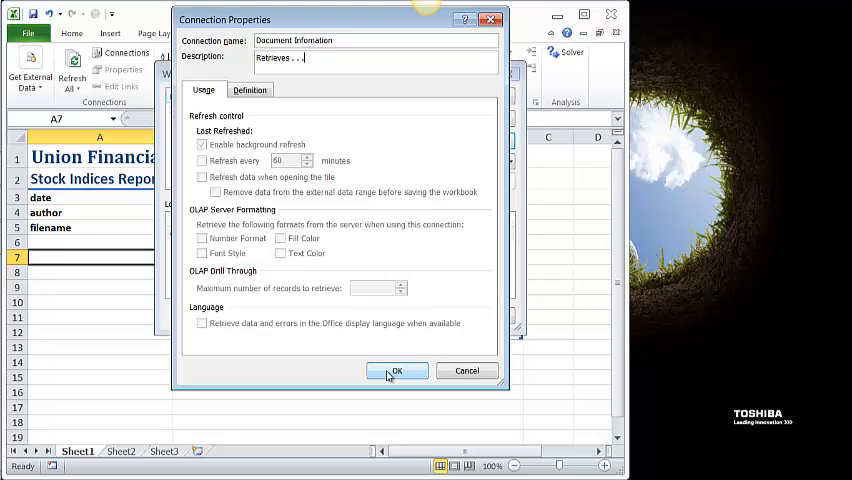
pyautogui.click(398, 372)
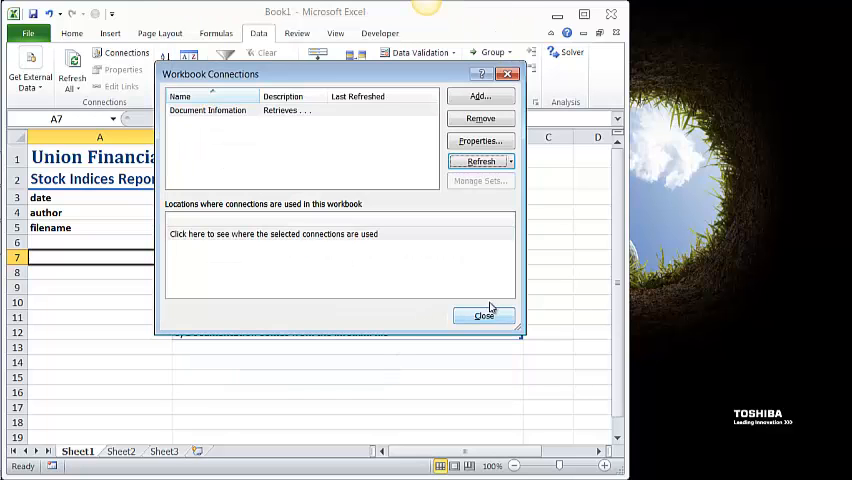
pyautogui.click(484, 316)
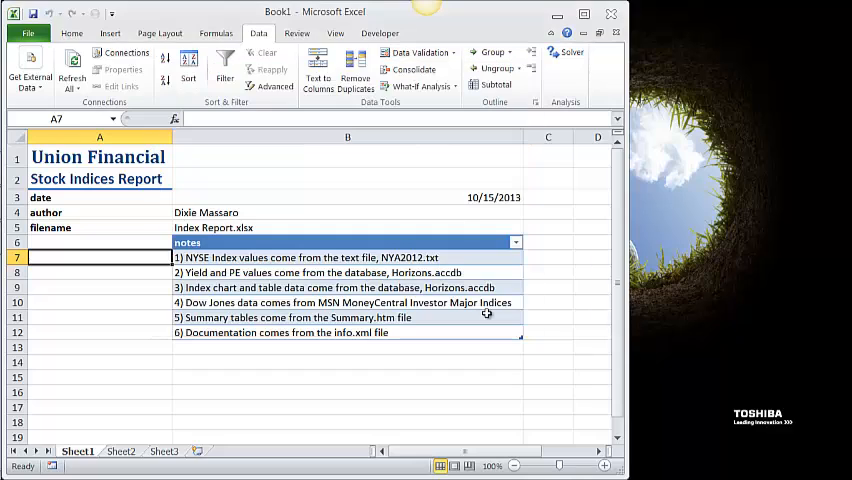
pyautogui.moveTo(108, 296)
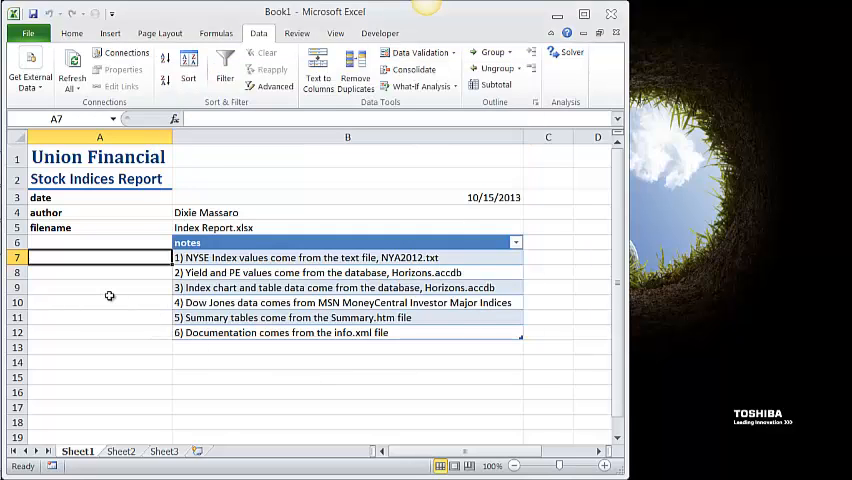